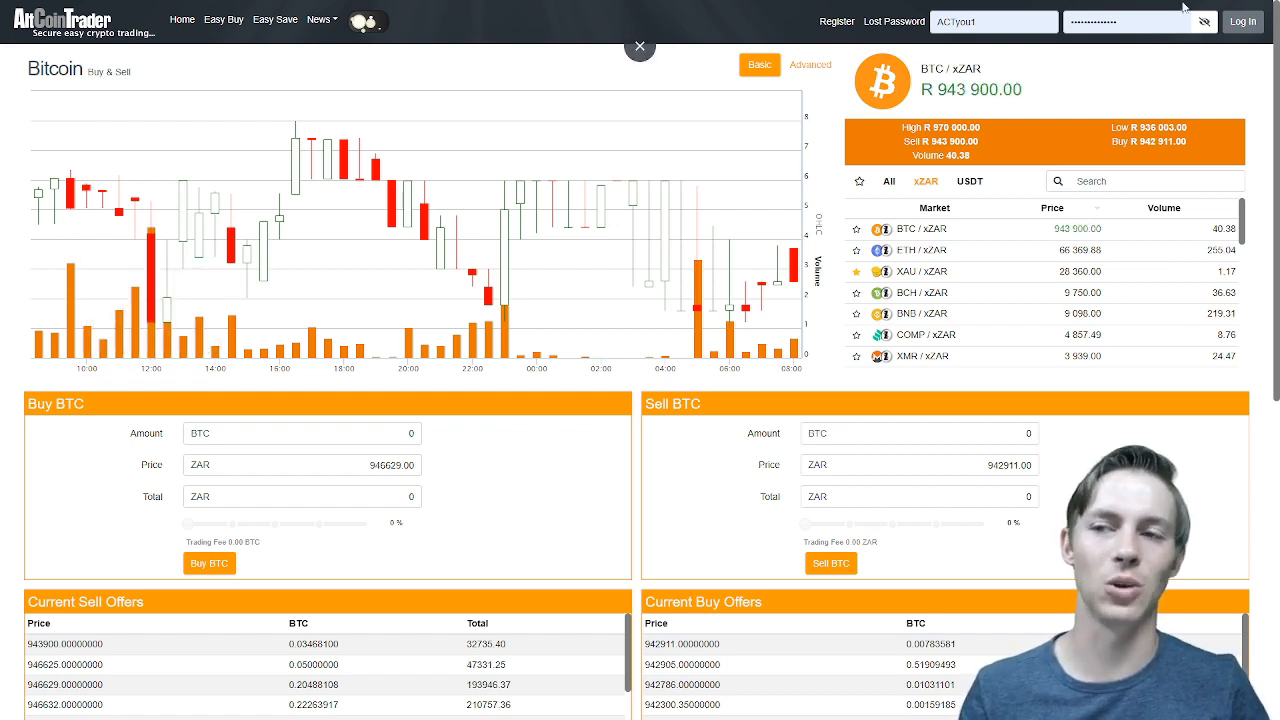
Log in with the filled credentials and open the user menu at the top right
click(1242, 20)
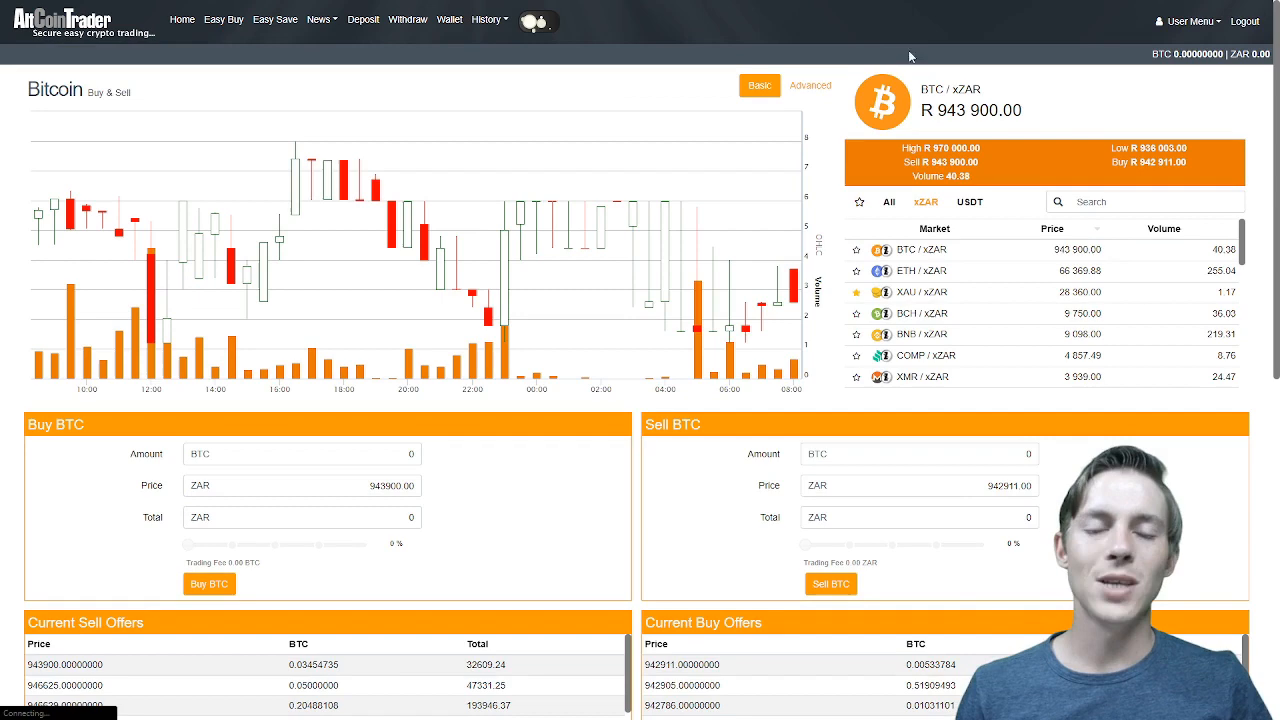
click(1188, 20)
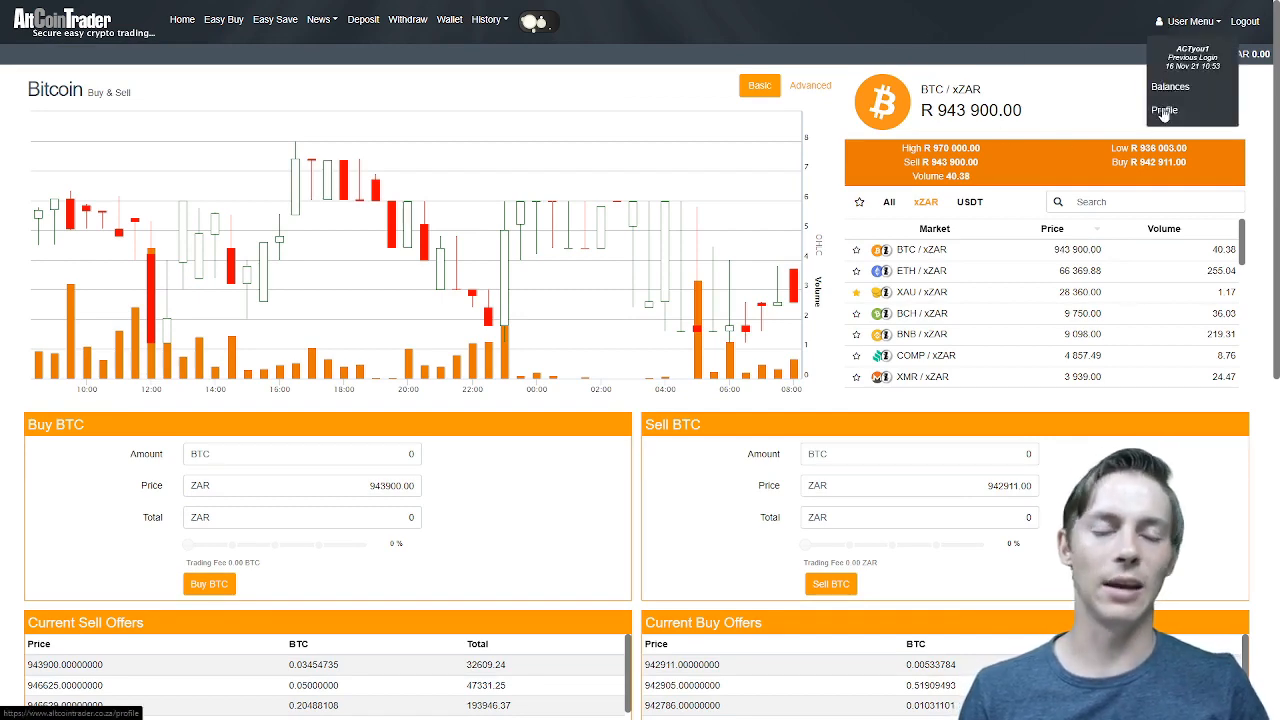
Go to Profile and scroll to the Fica Documents section of the verification page
click(1164, 110)
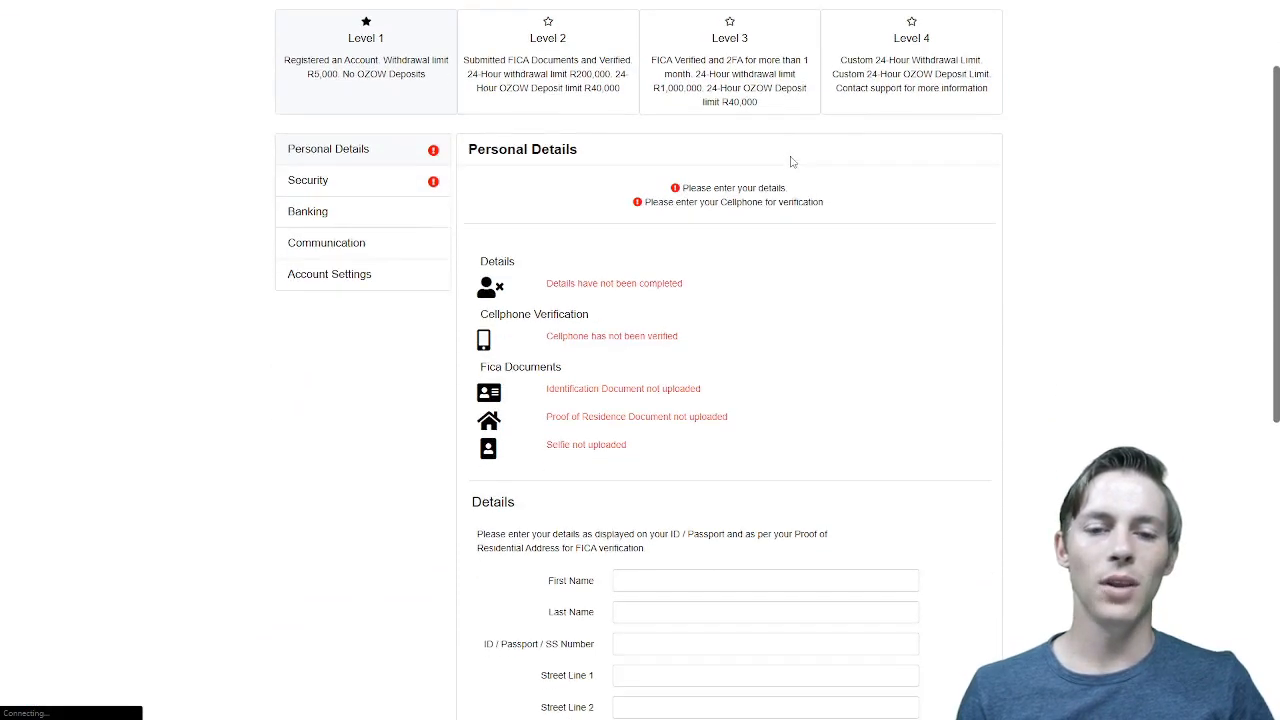
scroll(down, 3)
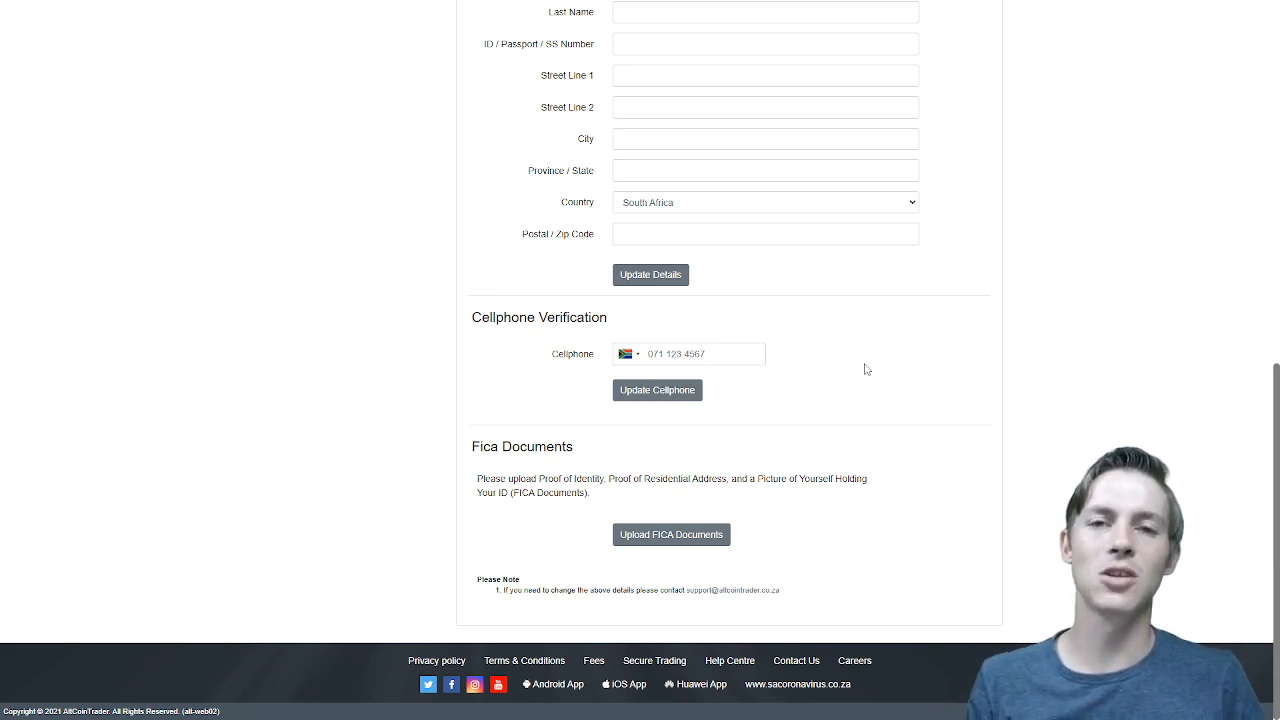
mouse_move(836, 386)
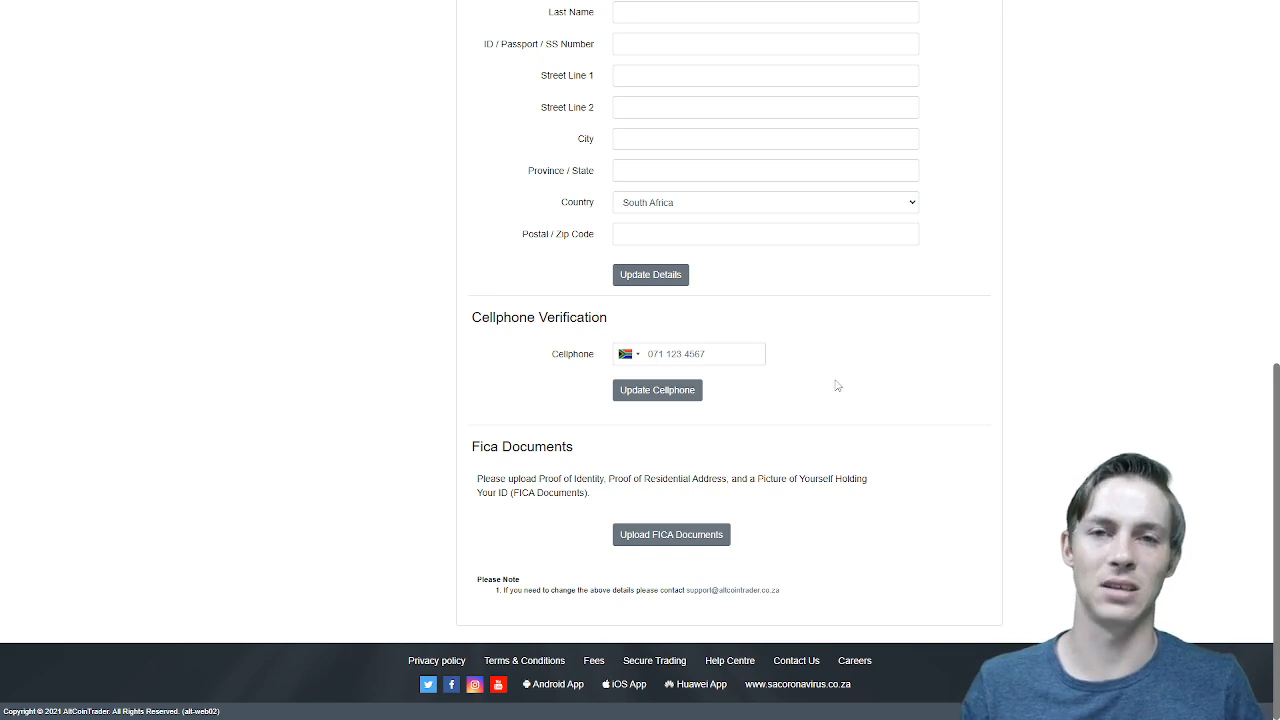
Use Upload FICA Documents to reach the ID document upload step
click(672, 534)
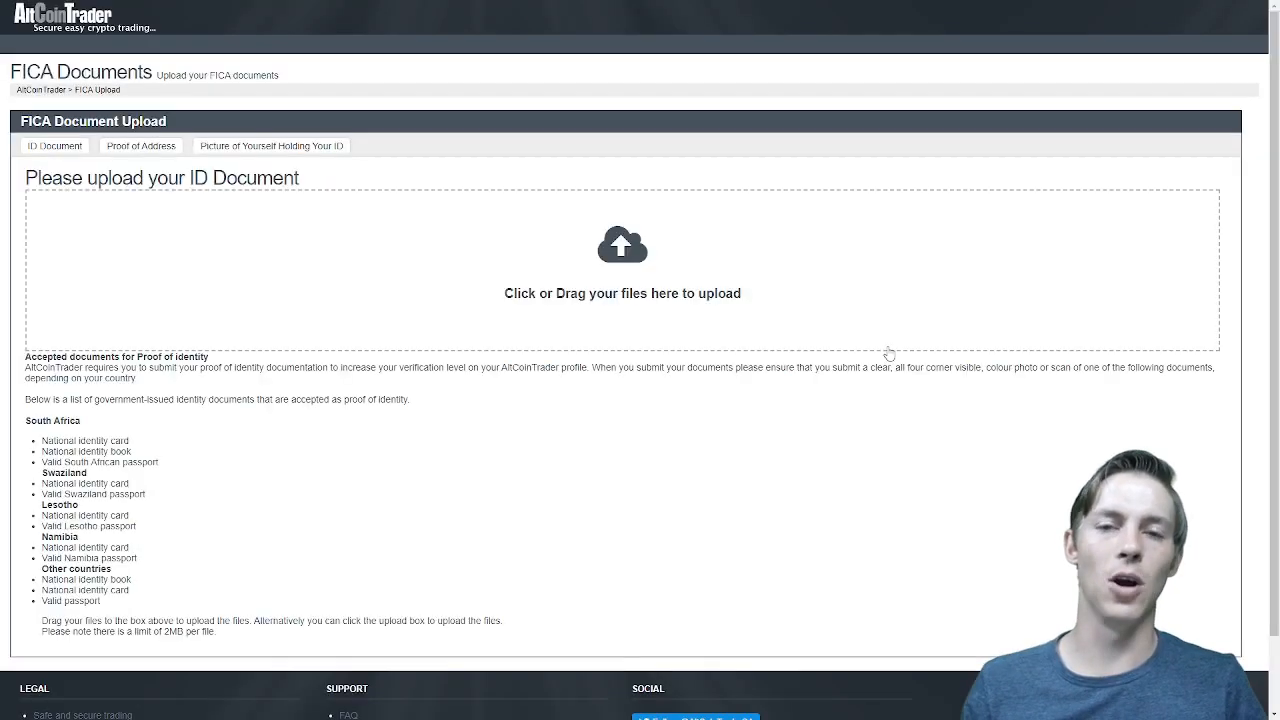
mouse_move(636, 306)
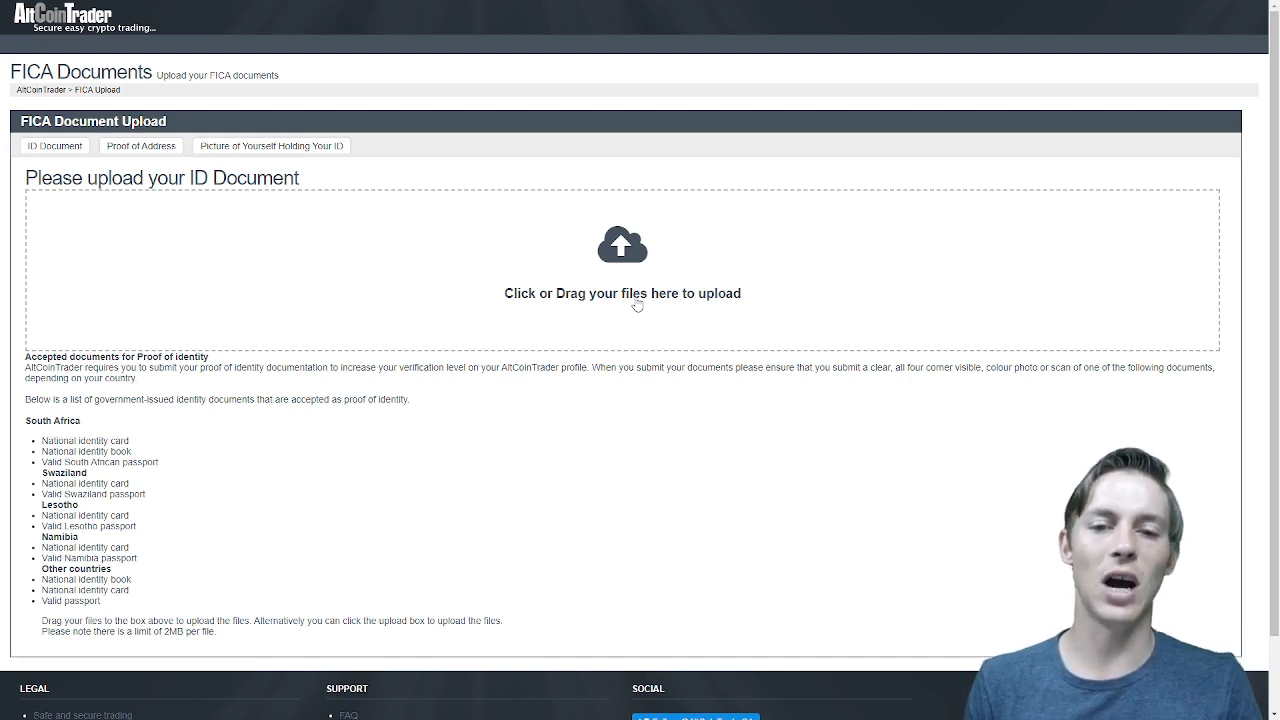
mouse_move(666, 248)
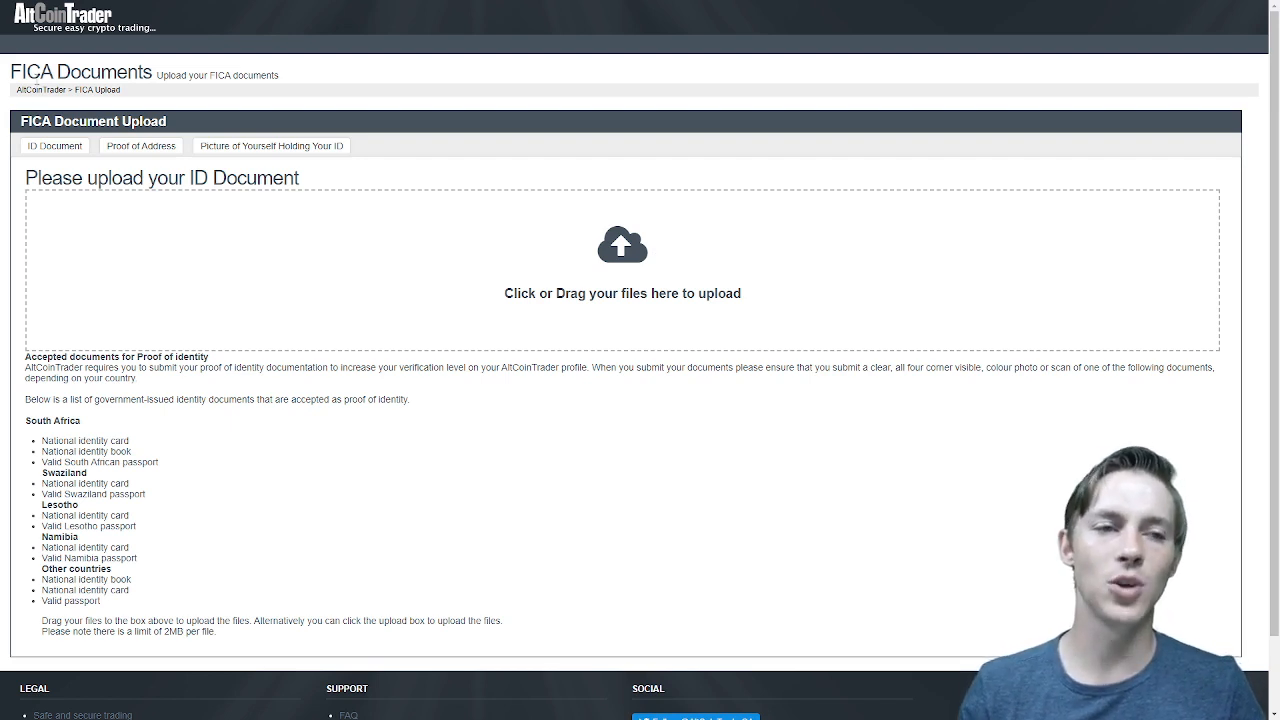
Move the FICA upload to the Proof of Address step
click(140, 144)
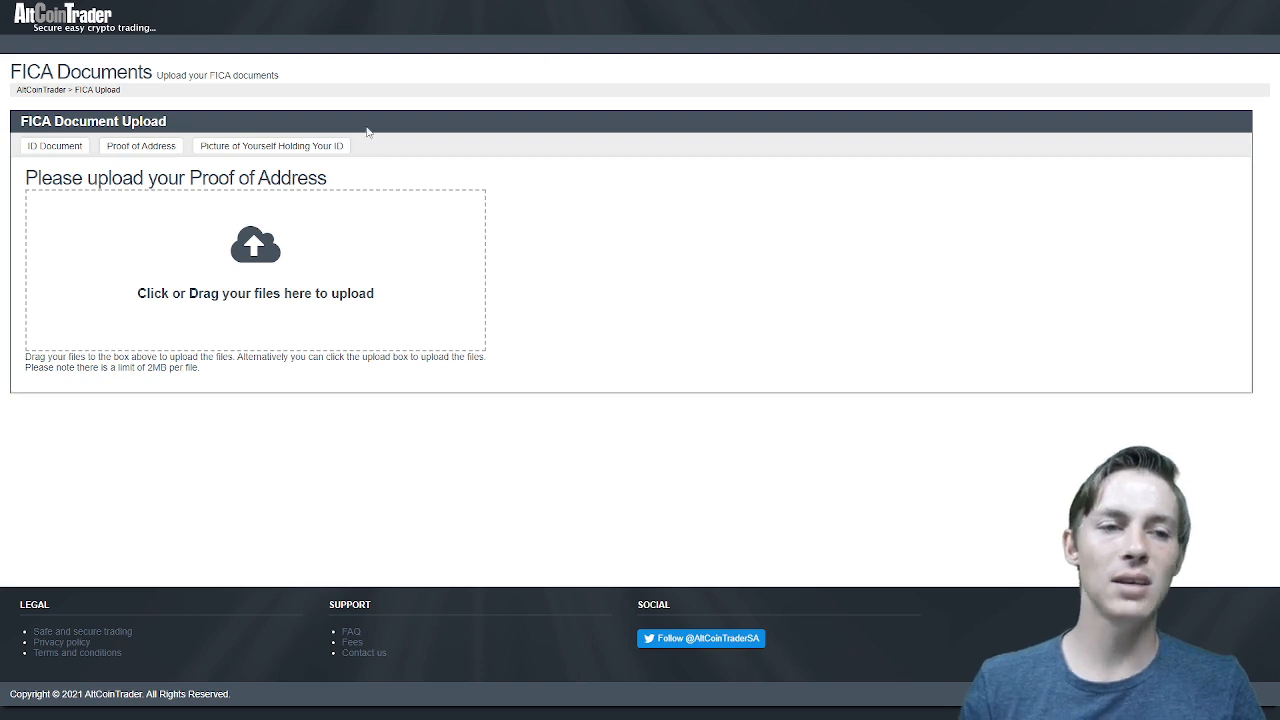
Move to the Picture of Yourself Holding Your ID step and view the example illustration
click(272, 144)
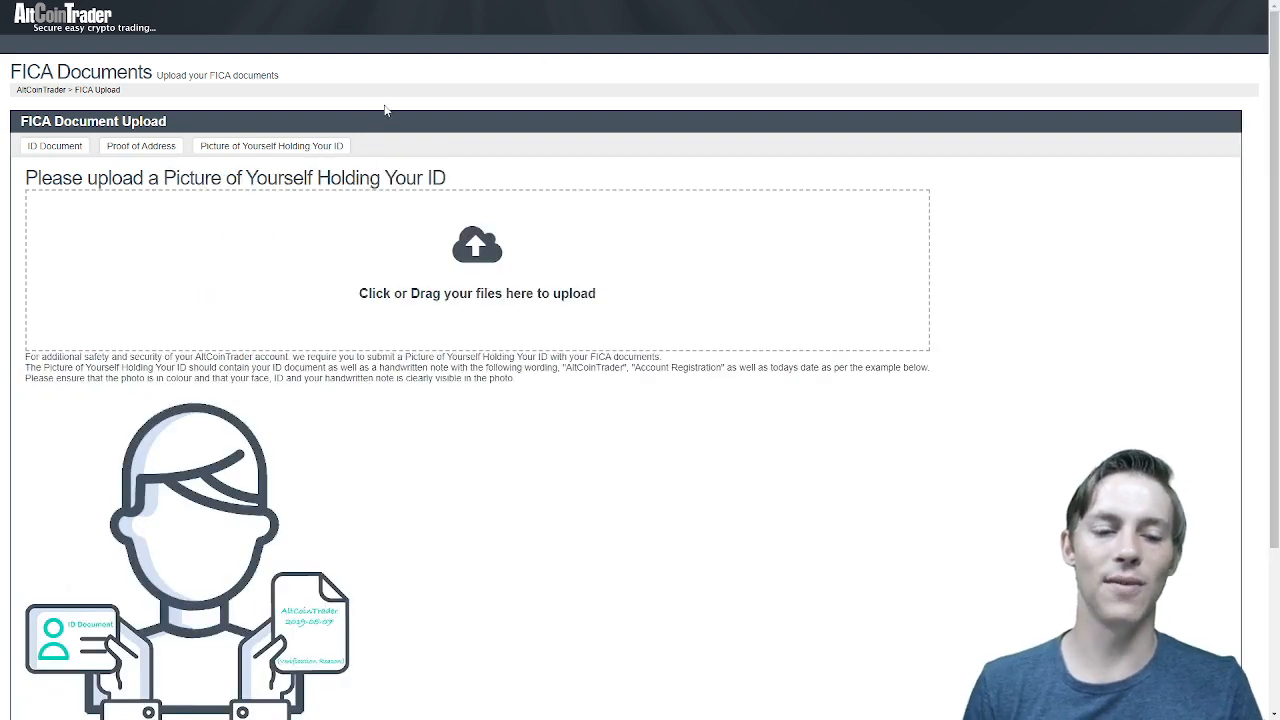
scroll(down, 3)
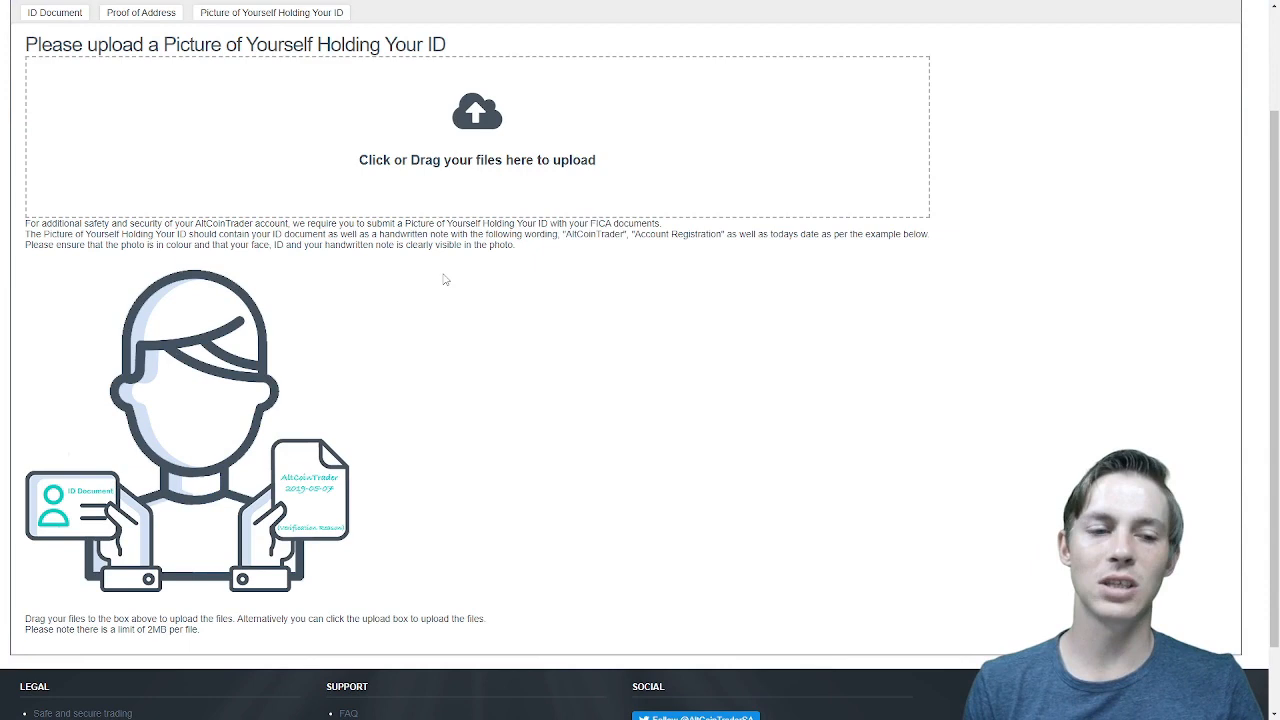